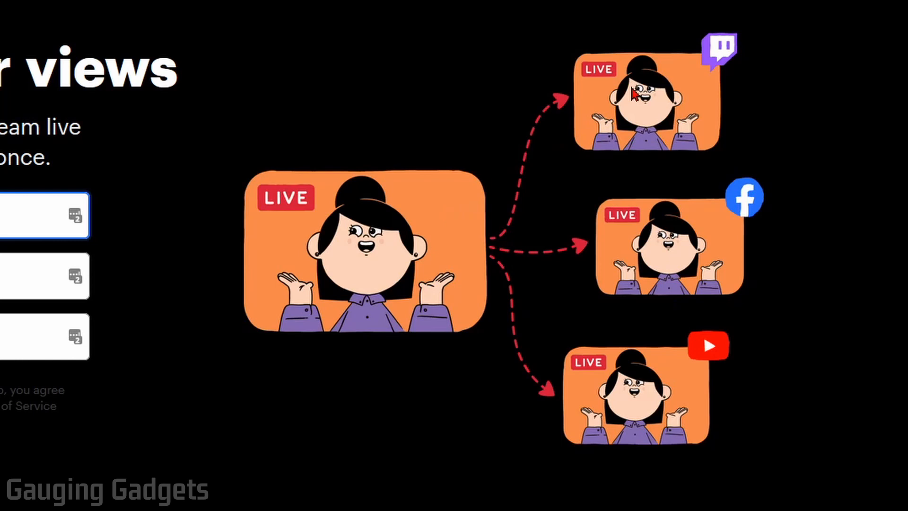
pyautogui.moveTo(652, 260)
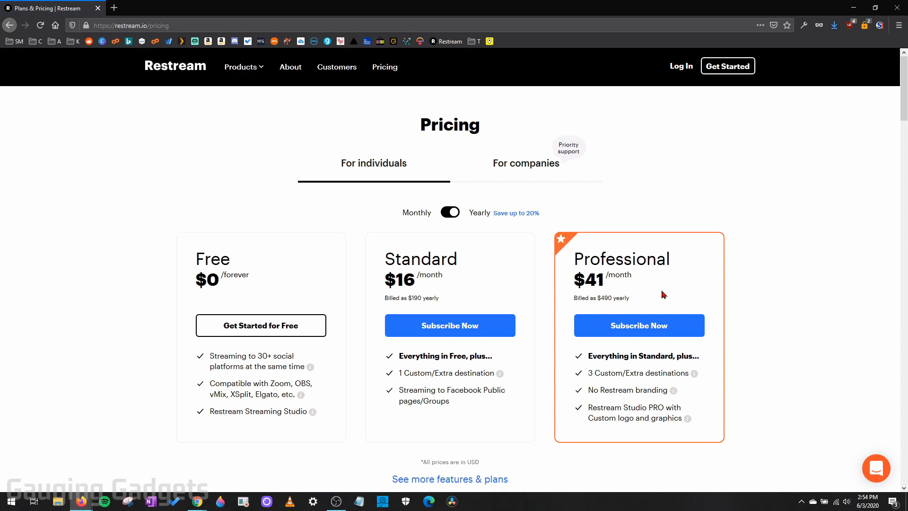
pyautogui.moveTo(234, 298)
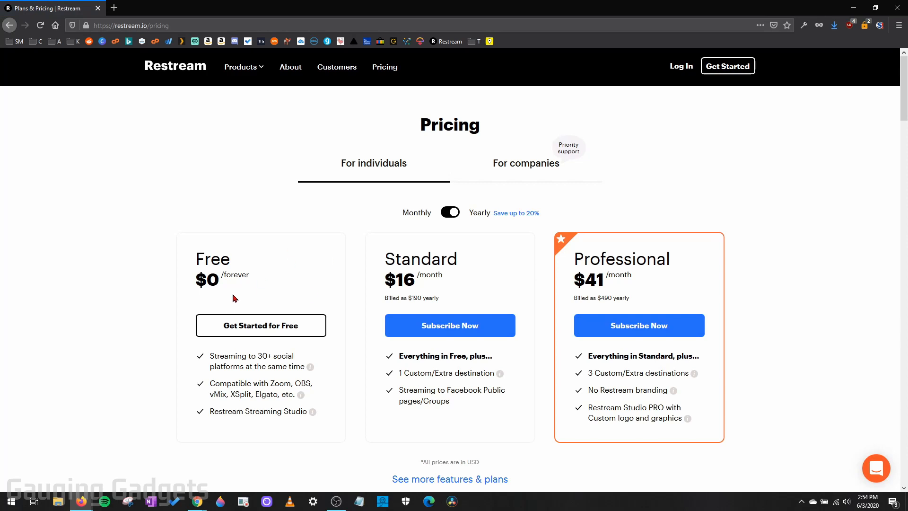
pyautogui.moveTo(242, 292)
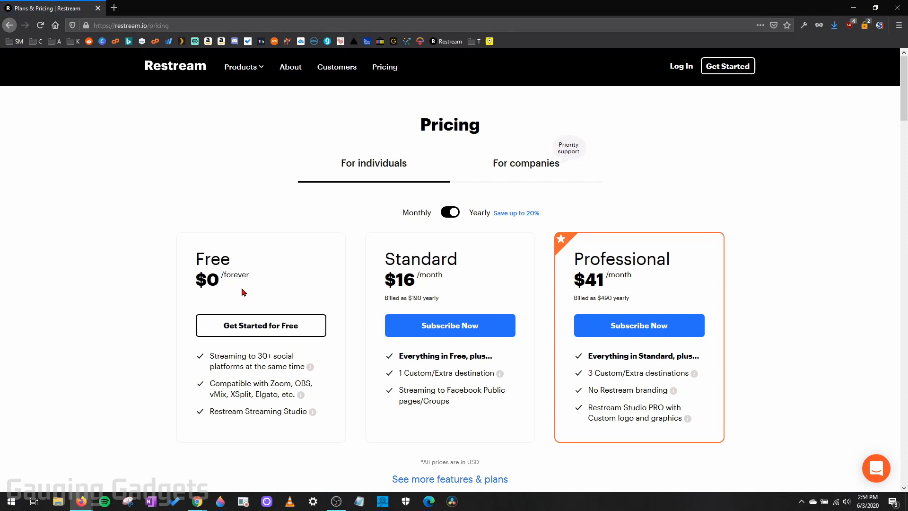
pyautogui.moveTo(544, 317)
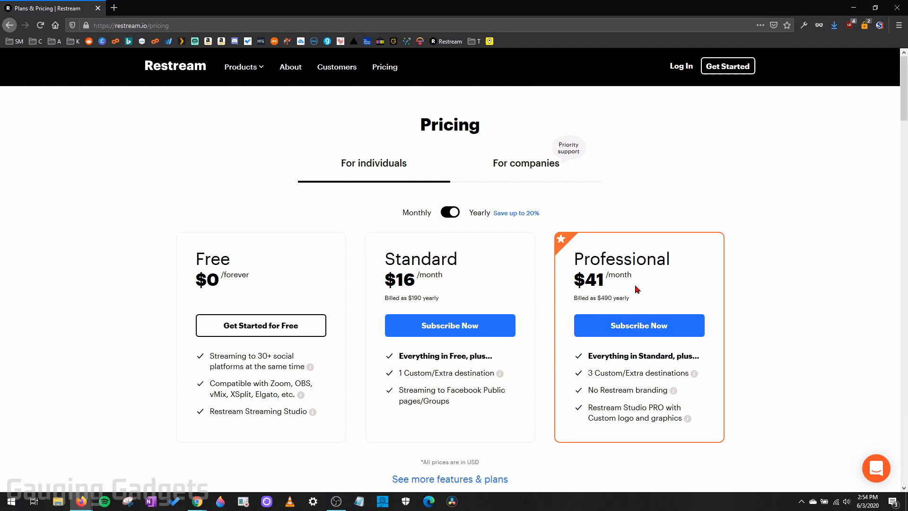
pyautogui.moveTo(519, 260)
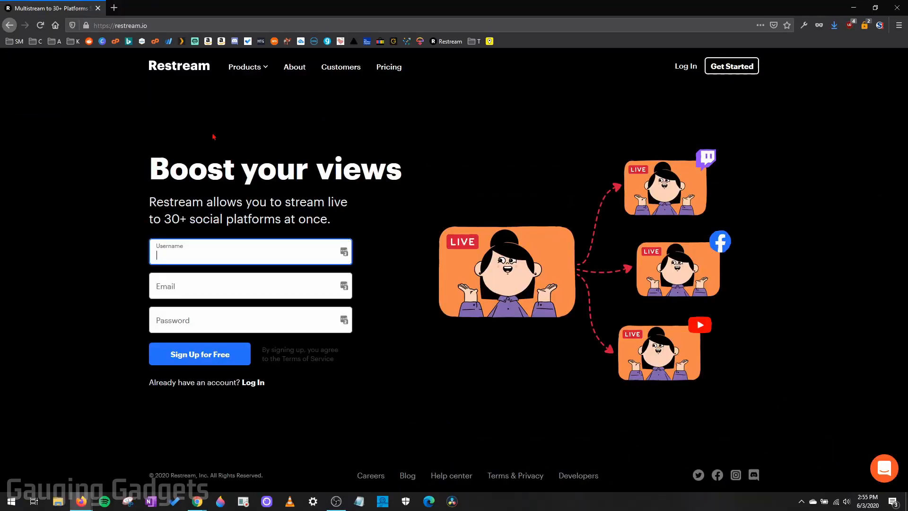
pyautogui.moveTo(220, 145)
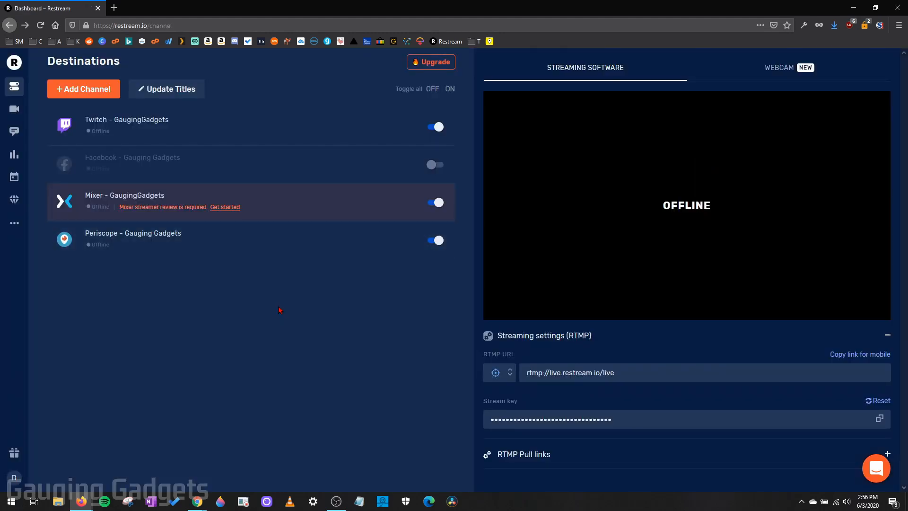
pyautogui.moveTo(153, 134)
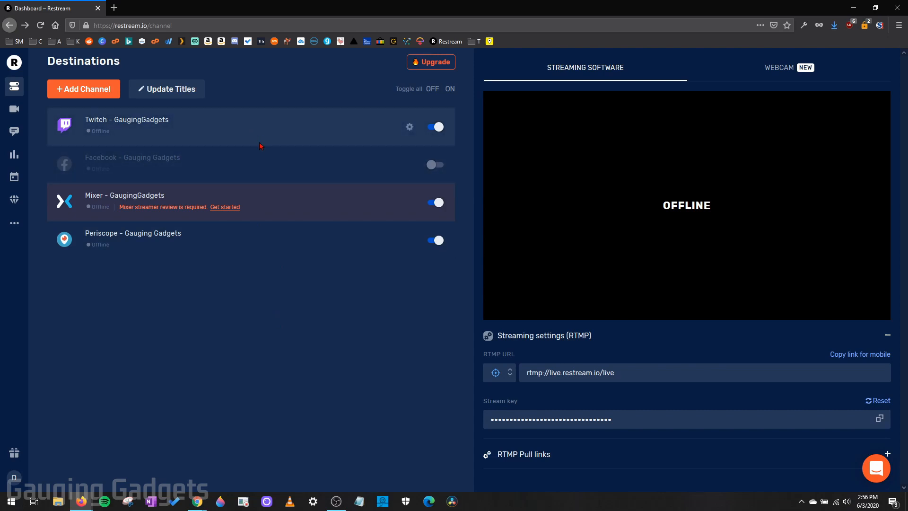
pyautogui.moveTo(185, 130)
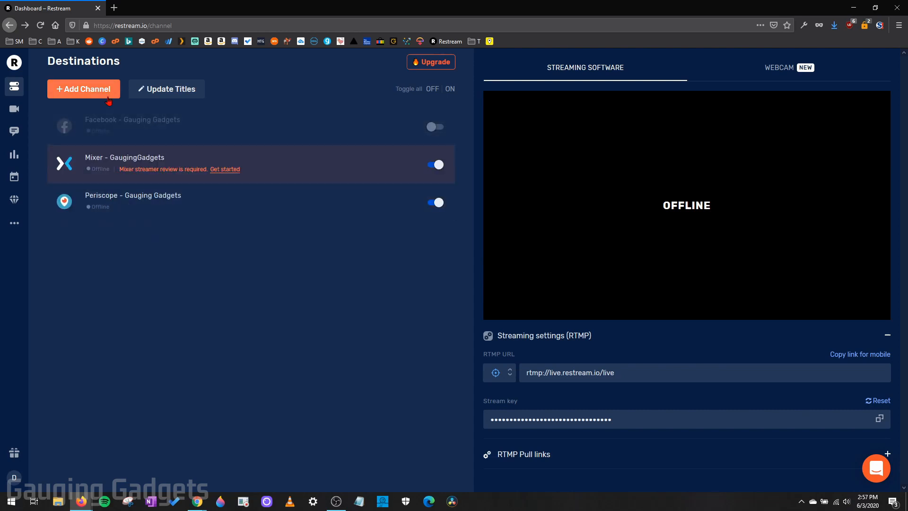
# - Add Twitch as a new Restream channel and start connecting the Twitch account
pyautogui.click(83, 88)
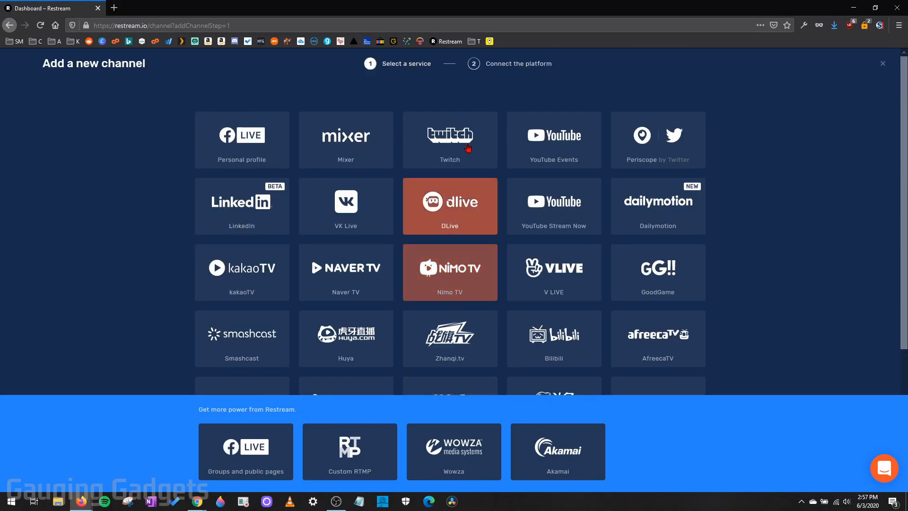
pyautogui.click(449, 139)
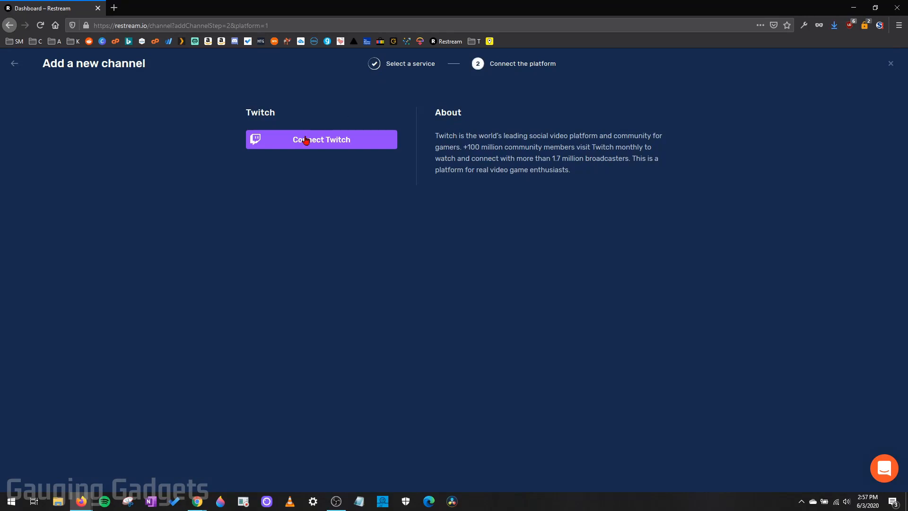
pyautogui.click(321, 139)
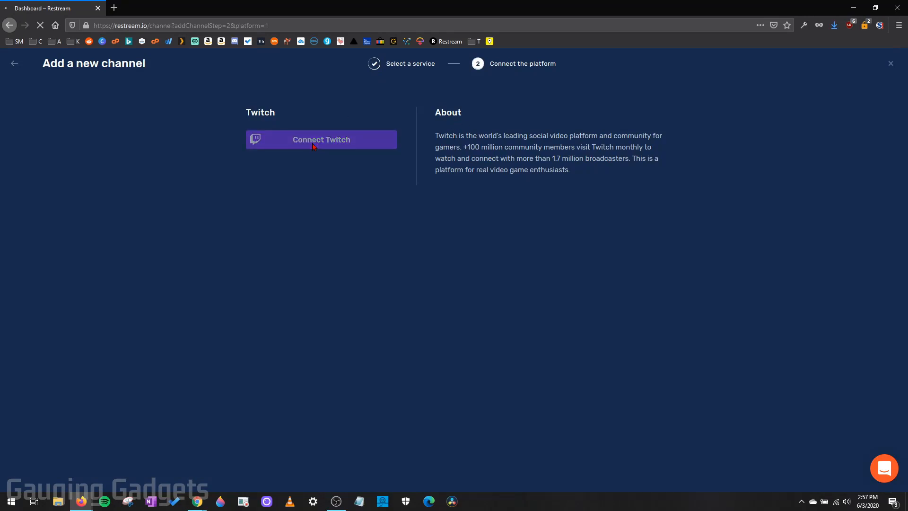
pyautogui.click(321, 139)
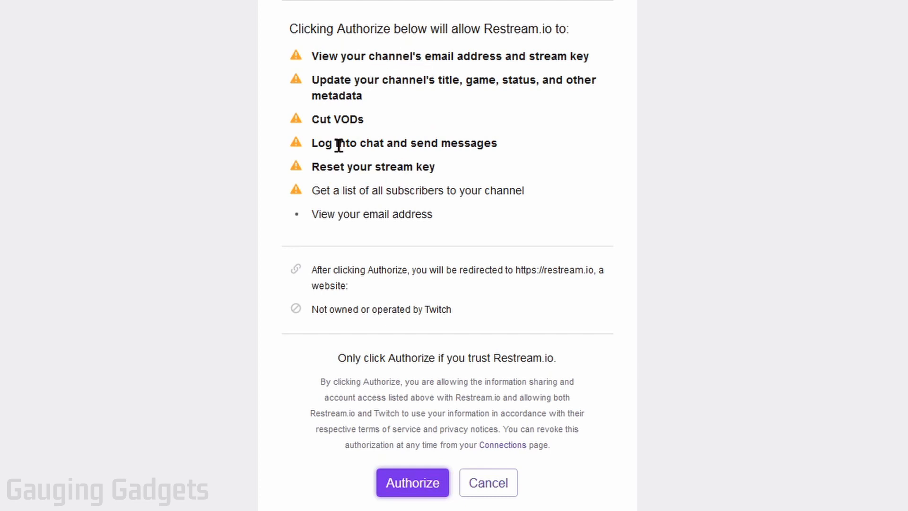
pyautogui.moveTo(371, 485)
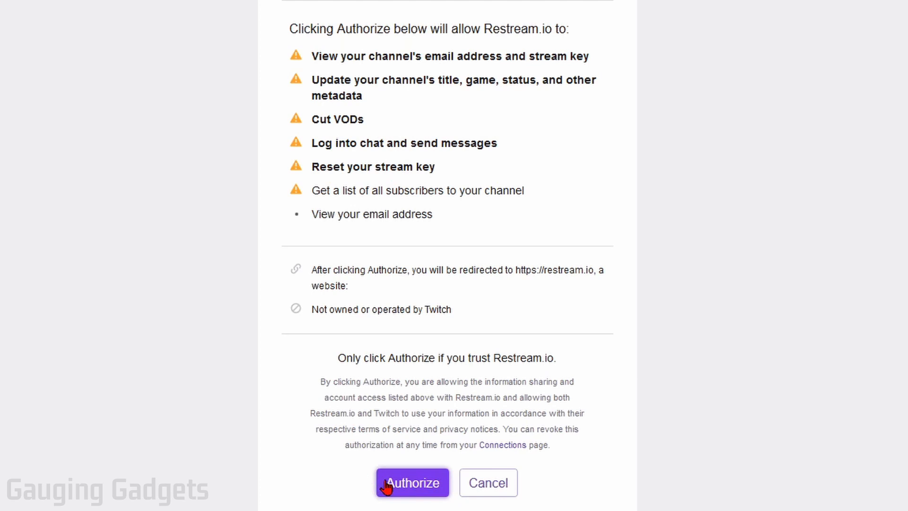
# - Authorize Restream on Twitch so Twitch - GaugingGadgets returns to the destinations list
pyautogui.click(412, 482)
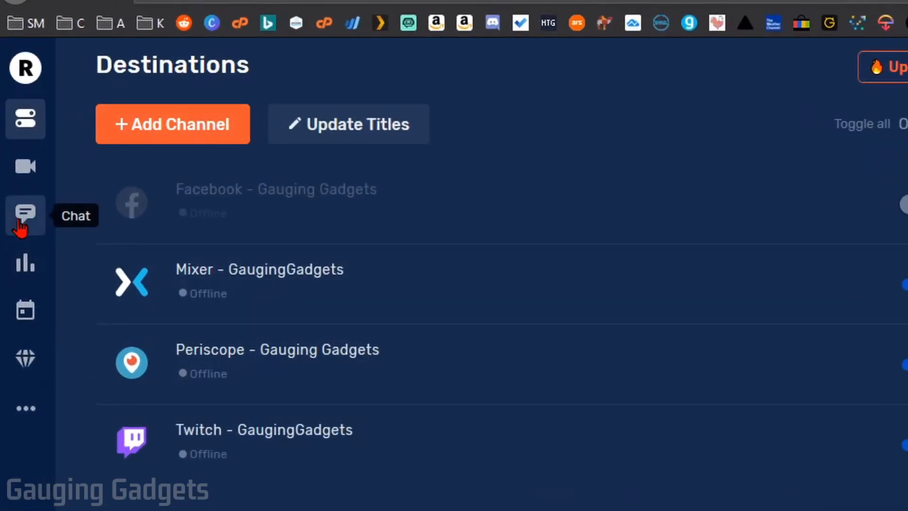
# - Open the Chat section and download Restream Chat for Windows
pyautogui.click(25, 216)
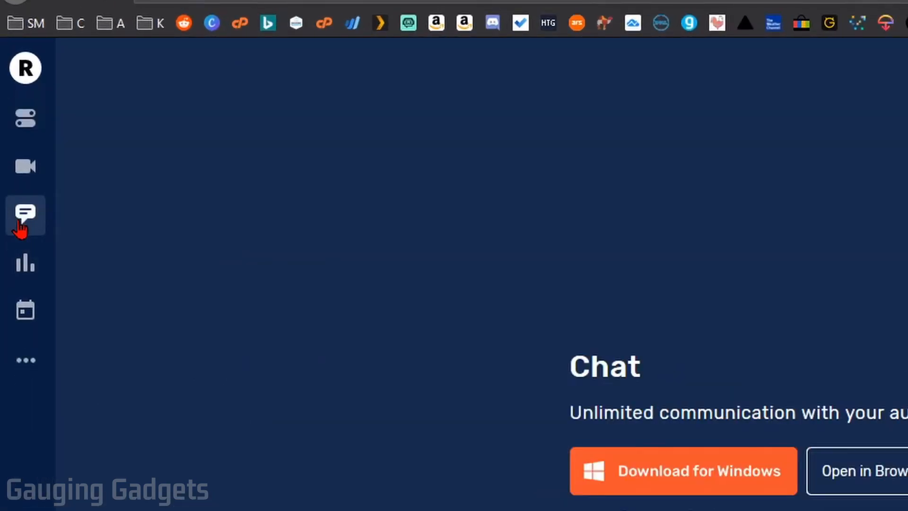
pyautogui.click(25, 215)
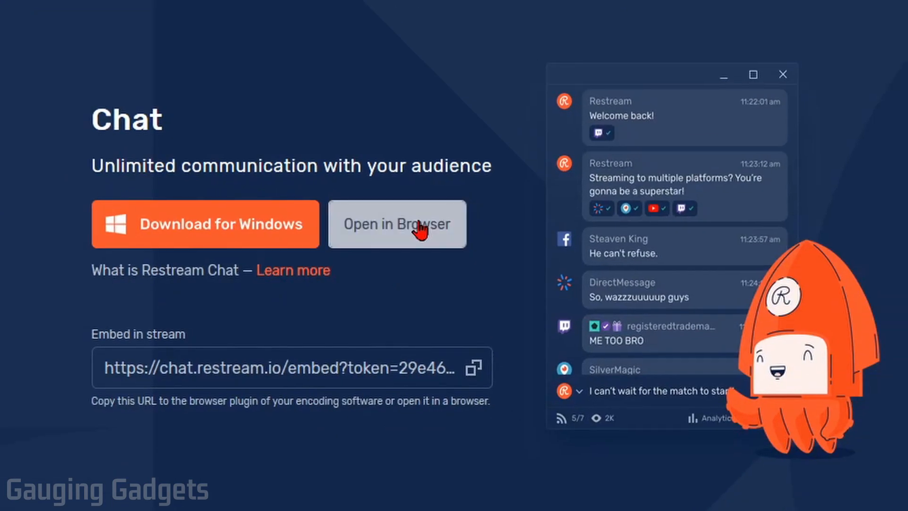
pyautogui.moveTo(359, 116)
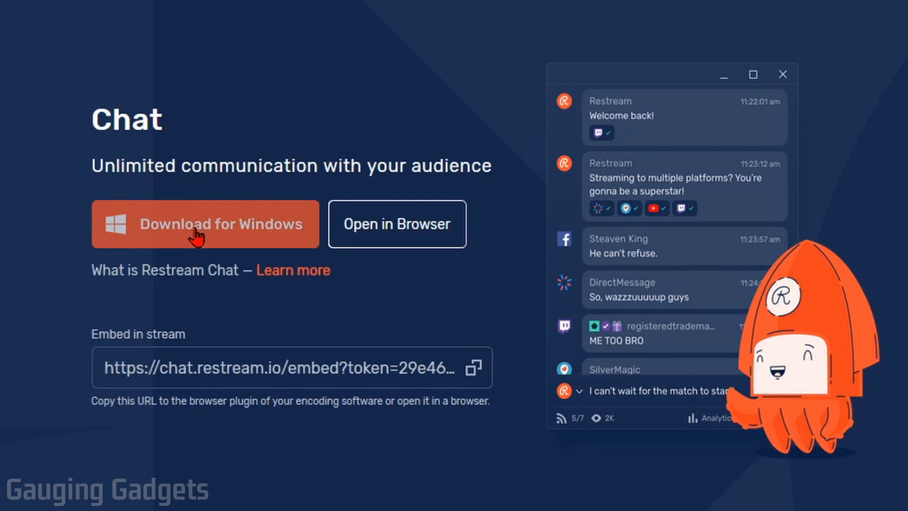
pyautogui.click(204, 224)
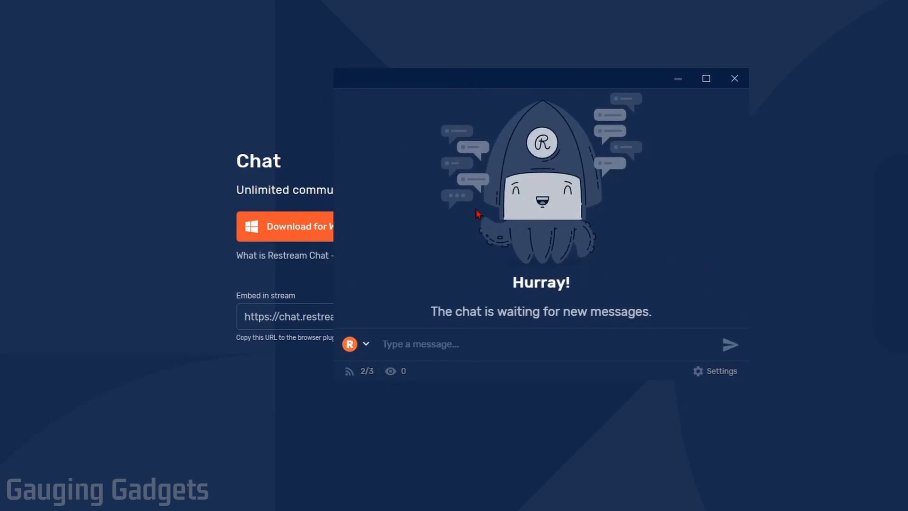
pyautogui.moveTo(617, 212)
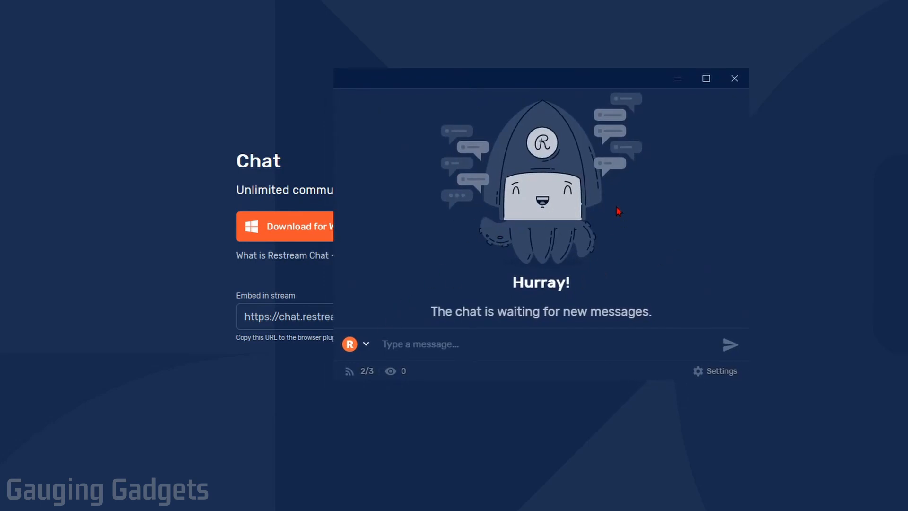
pyautogui.moveTo(613, 210)
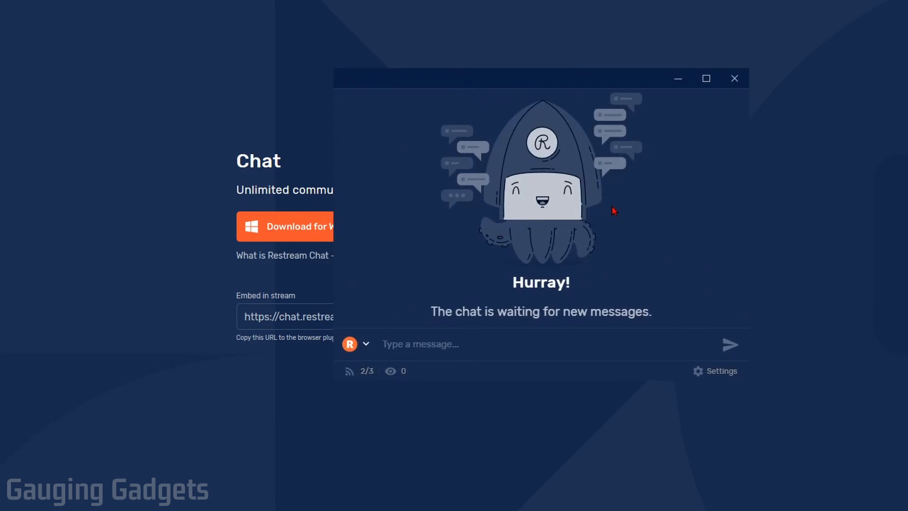
pyautogui.moveTo(577, 277)
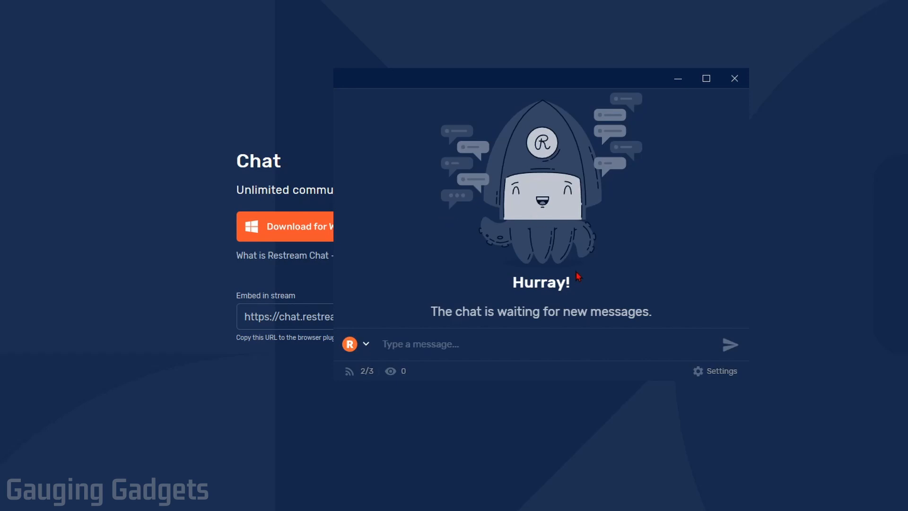
pyautogui.moveTo(574, 225)
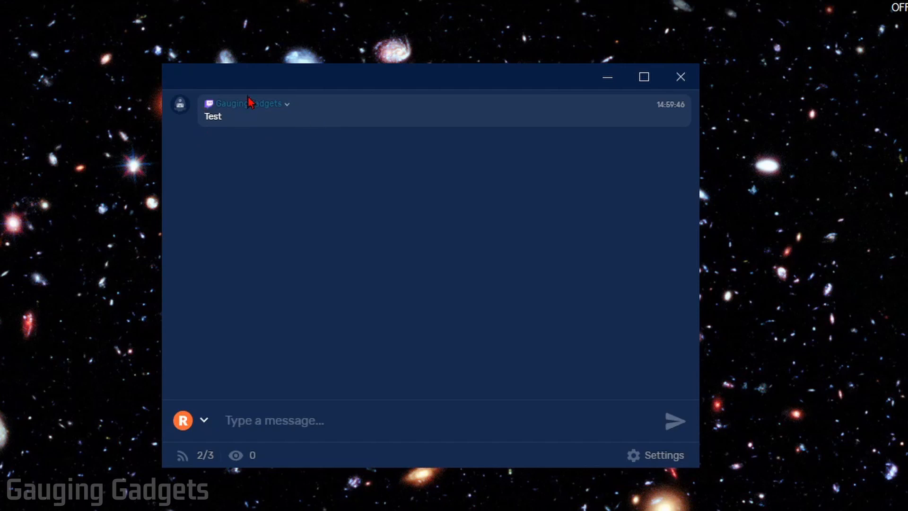
# - Move the Restream Chat window showing the Twitch Test message higher on the desktop
pyautogui.moveTo(406, 76); pyautogui.dragTo(406, 32)
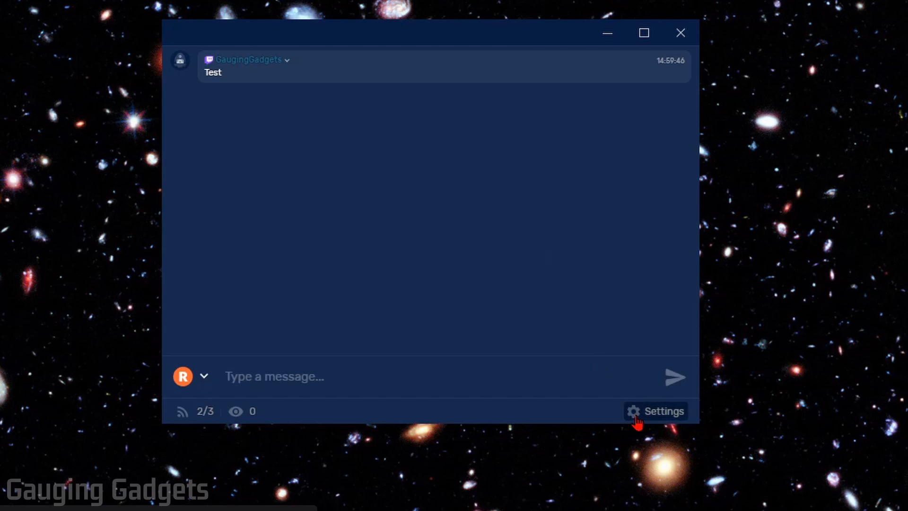
# - Open the chat settings and drag the chat window toward the desktop's right side
pyautogui.click(664, 411)
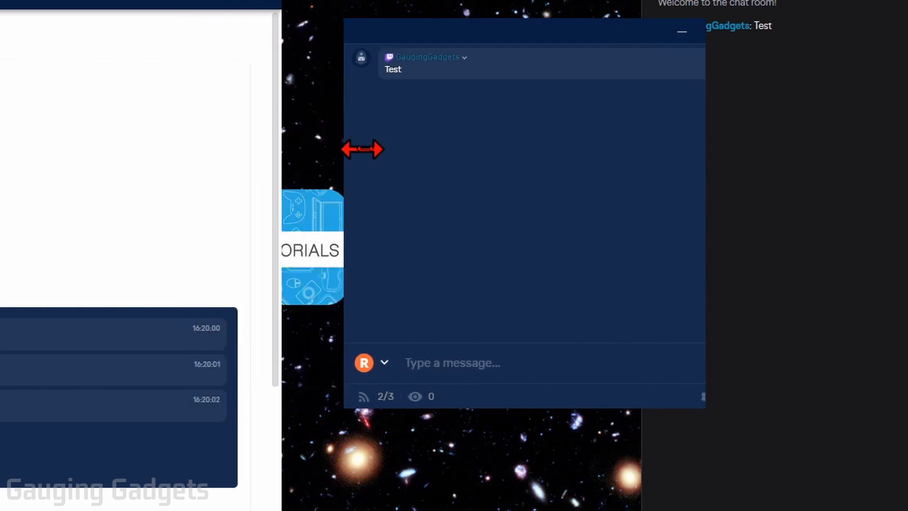
pyautogui.moveTo(362, 149); pyautogui.dragTo(524, 150)
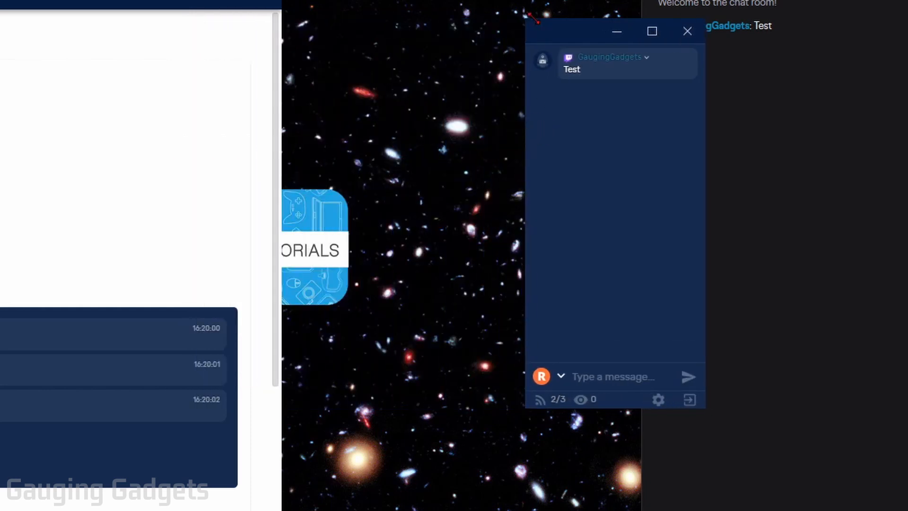
pyautogui.moveTo(527, 31)
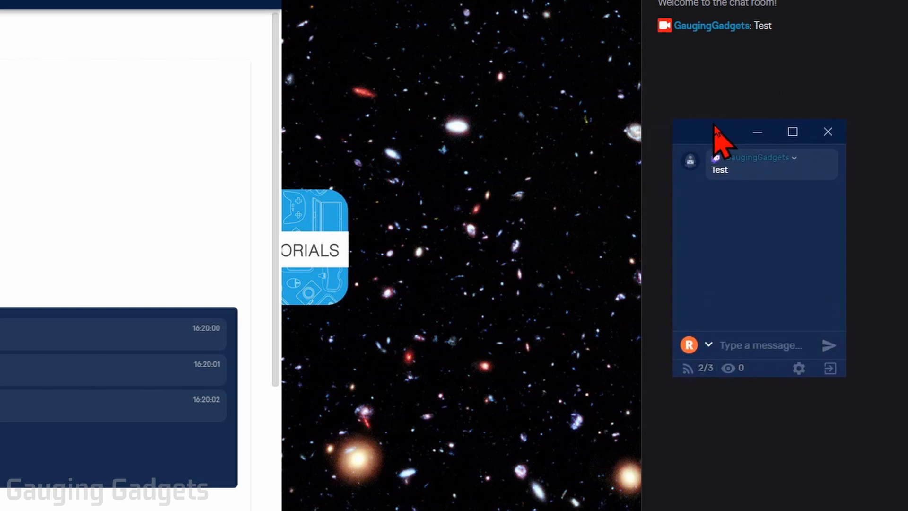
# - Turn off compact mode and colorized author names, and set chat scale to 80%
pyautogui.click(799, 369)
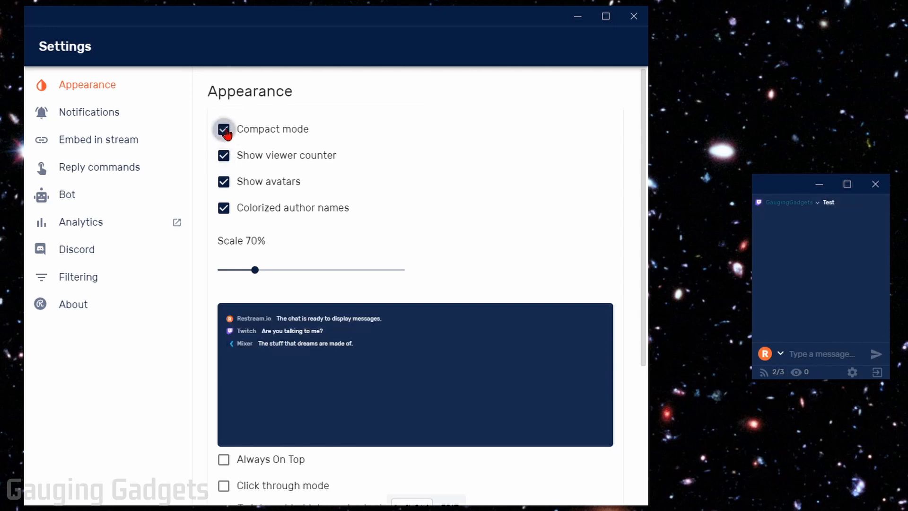
pyautogui.click(223, 128)
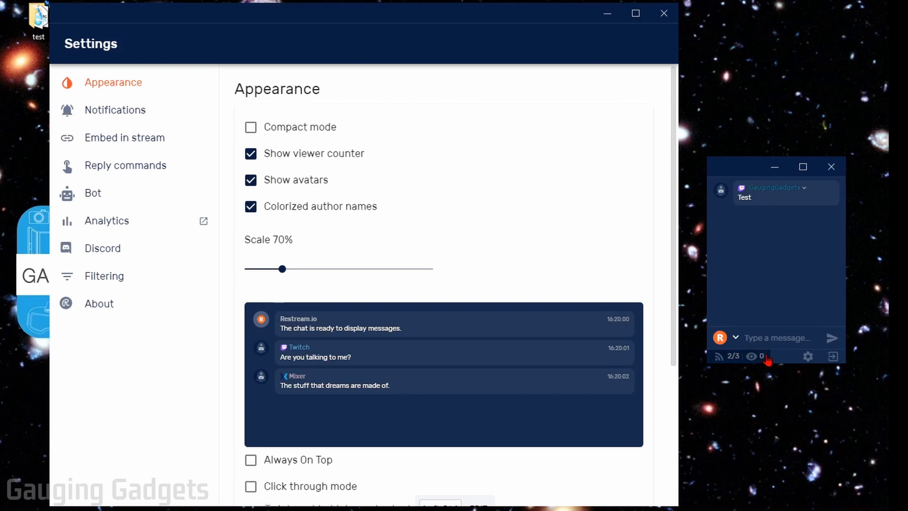
pyautogui.moveTo(462, 198)
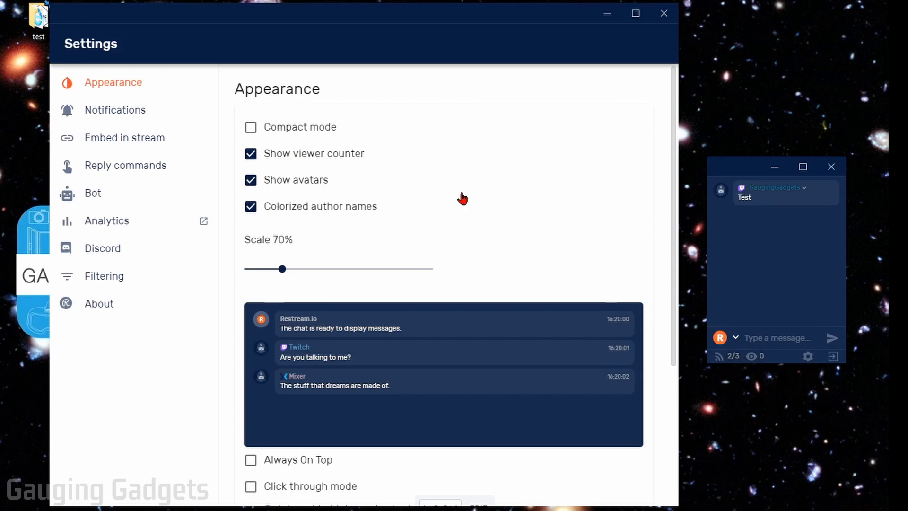
pyautogui.moveTo(369, 218)
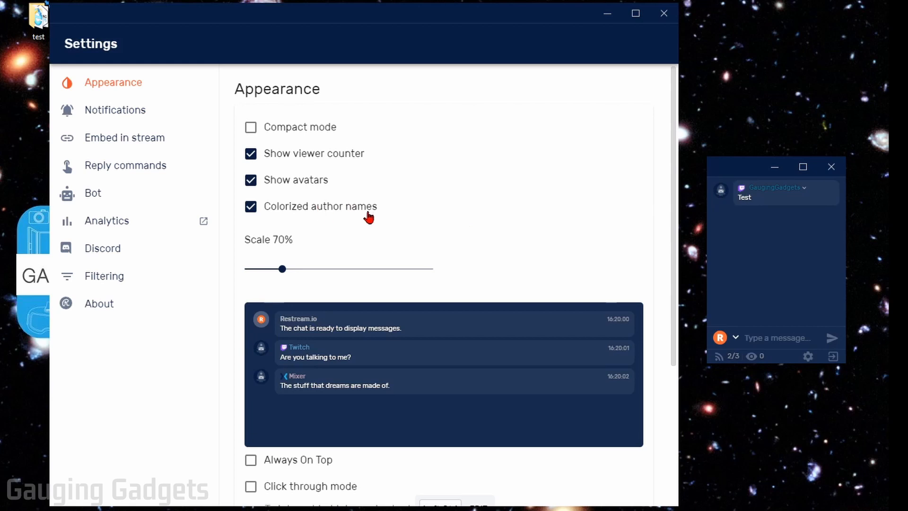
pyautogui.click(251, 206)
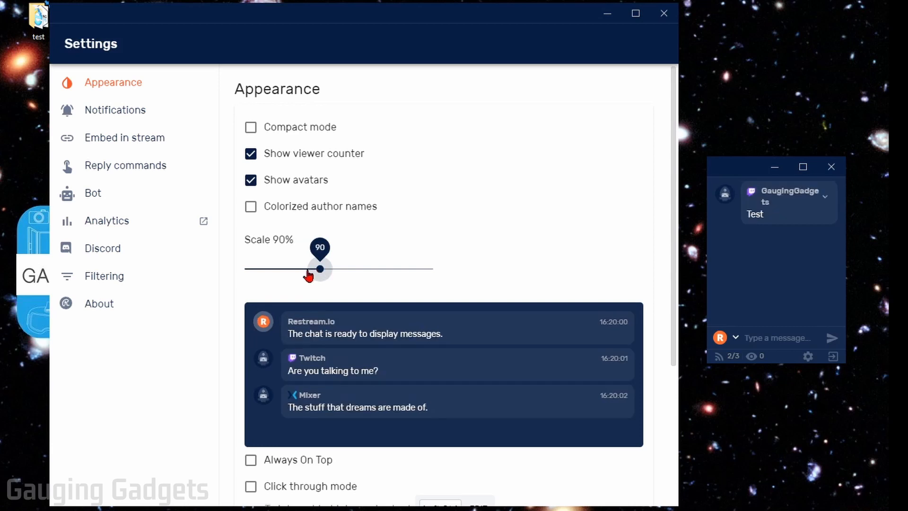
pyautogui.moveTo(321, 269); pyautogui.dragTo(302, 268)
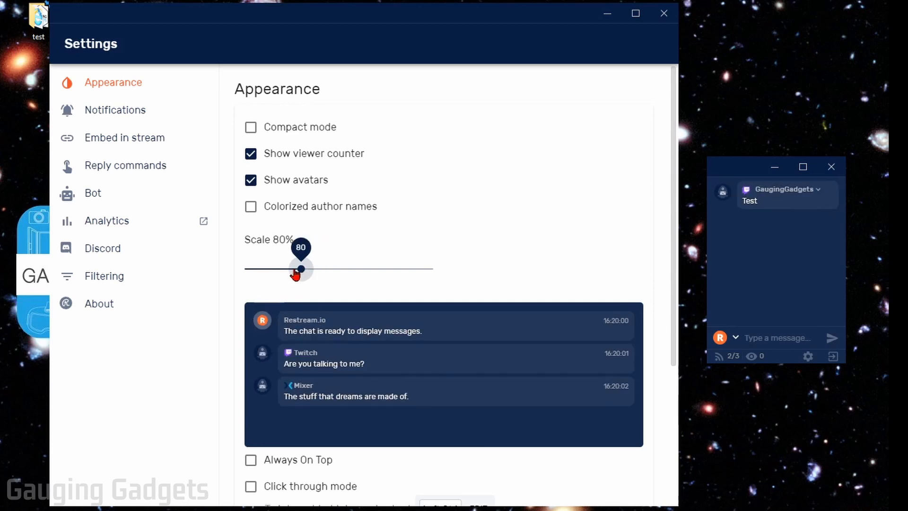
pyautogui.moveTo(452, 210)
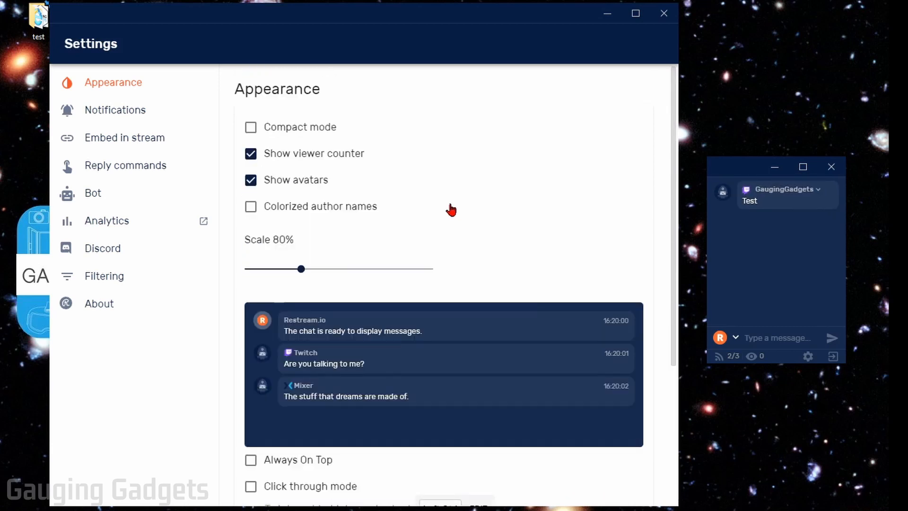
# - Enable Always On Top and drop the chat background opacity to 0%
pyautogui.scroll(-3)
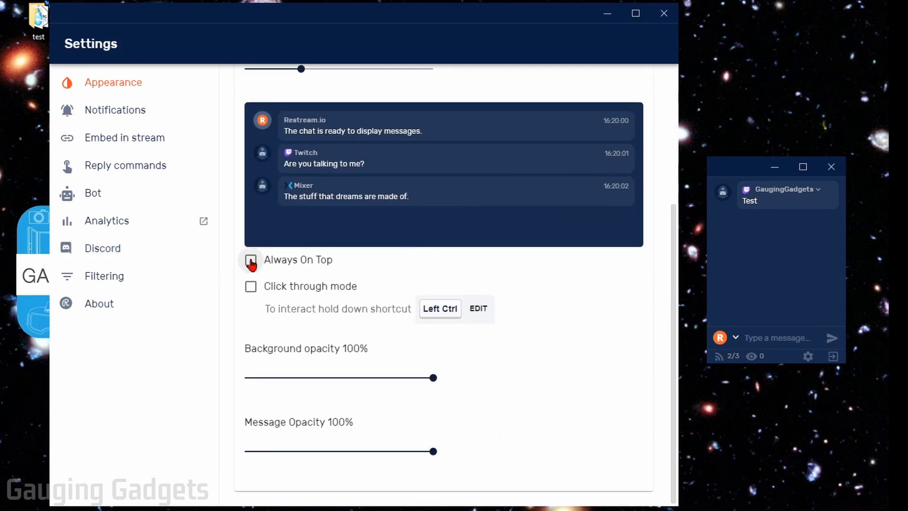
pyautogui.click(250, 260)
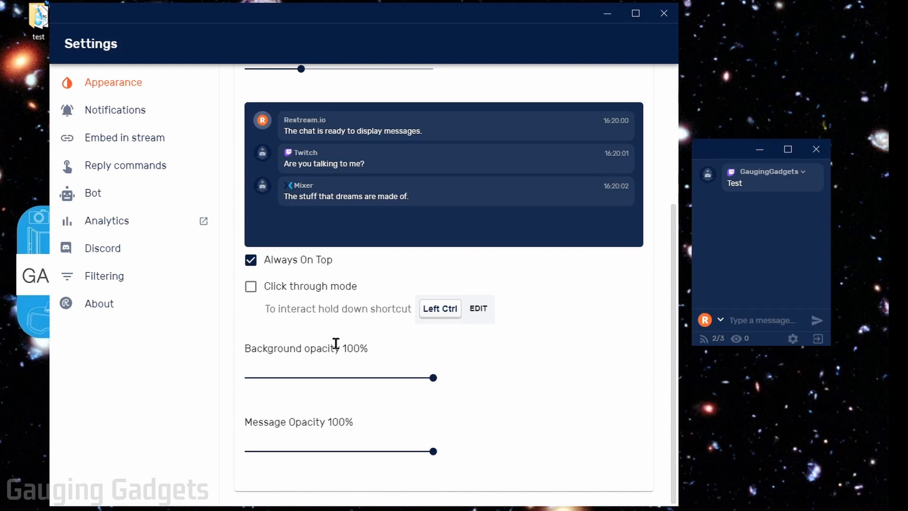
pyautogui.moveTo(434, 377); pyautogui.dragTo(302, 377)
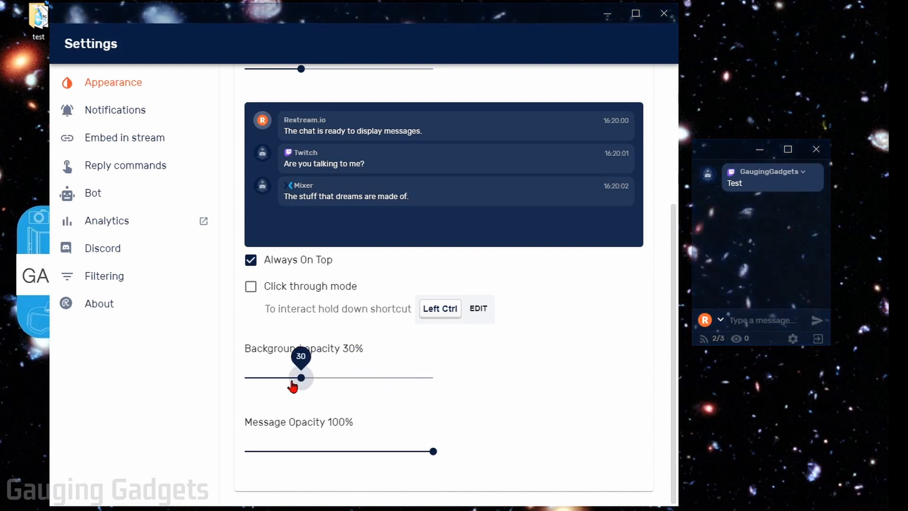
pyautogui.moveTo(301, 378); pyautogui.dragTo(244, 377)
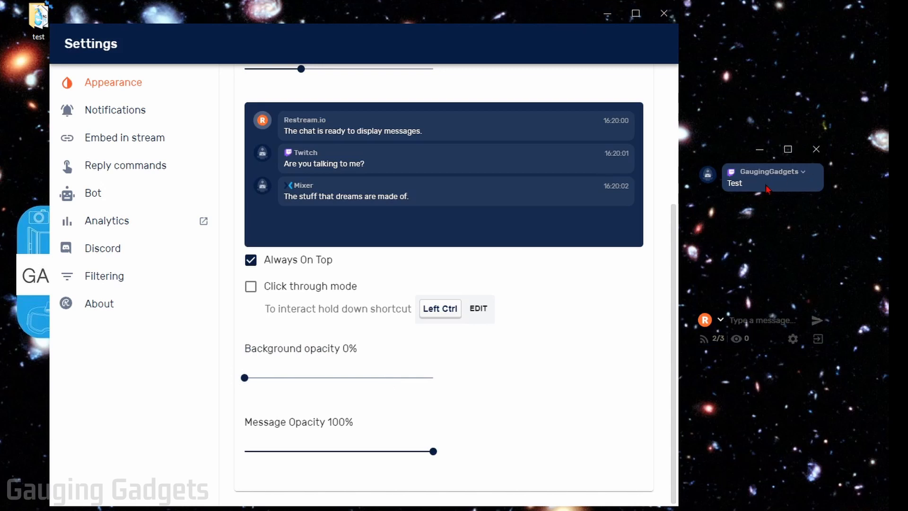
pyautogui.moveTo(862, 251)
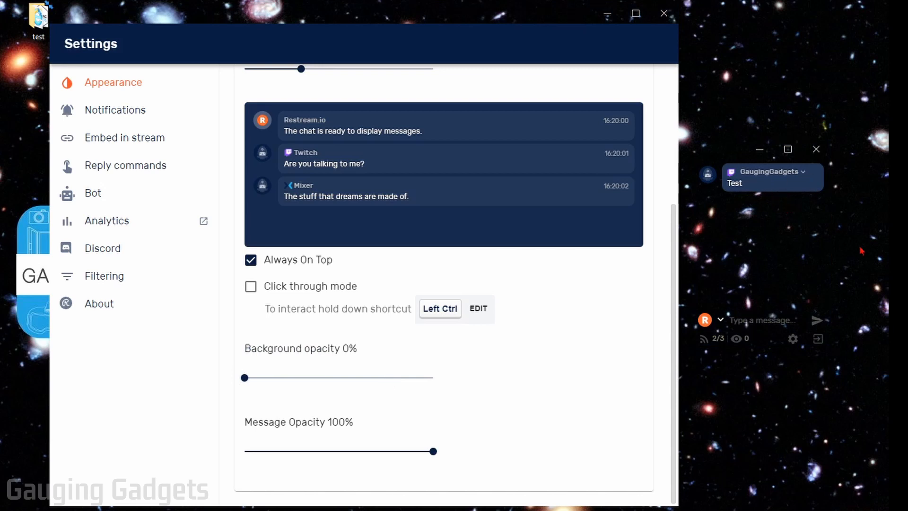
pyautogui.moveTo(804, 246)
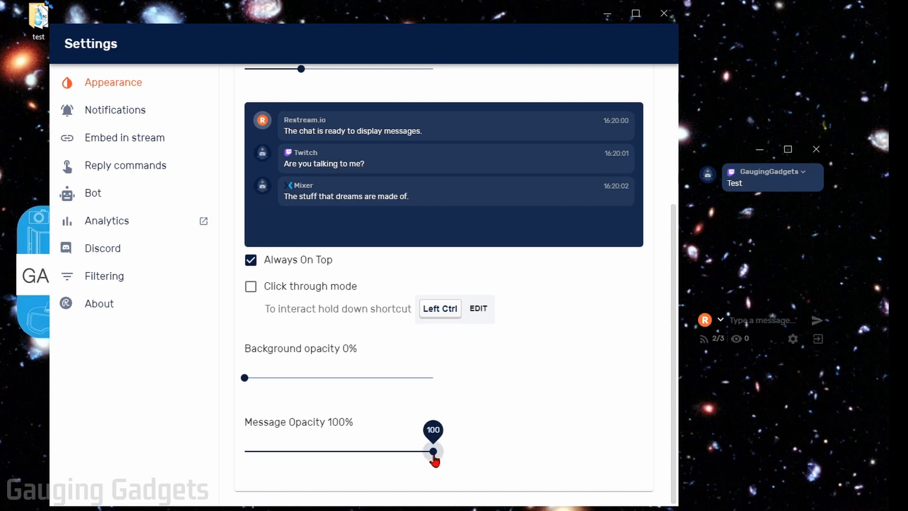
# - Lower message opacity to 55% so the Test message becomes partly see-through
pyautogui.moveTo(433, 450); pyautogui.dragTo(348, 452)
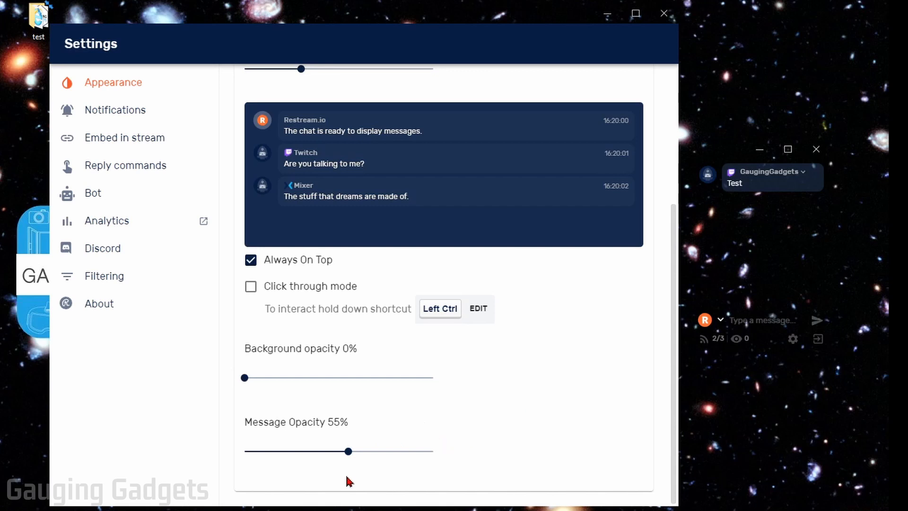
pyautogui.moveTo(314, 346)
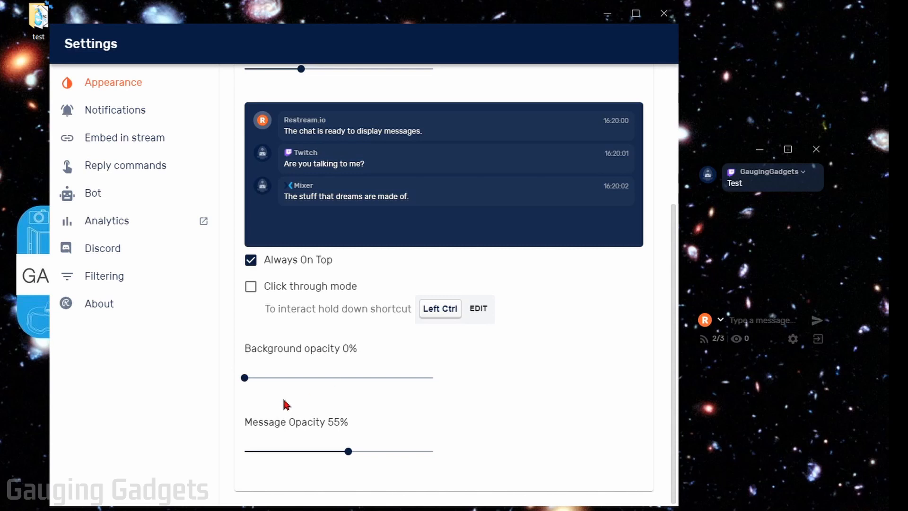
pyautogui.moveTo(501, 399)
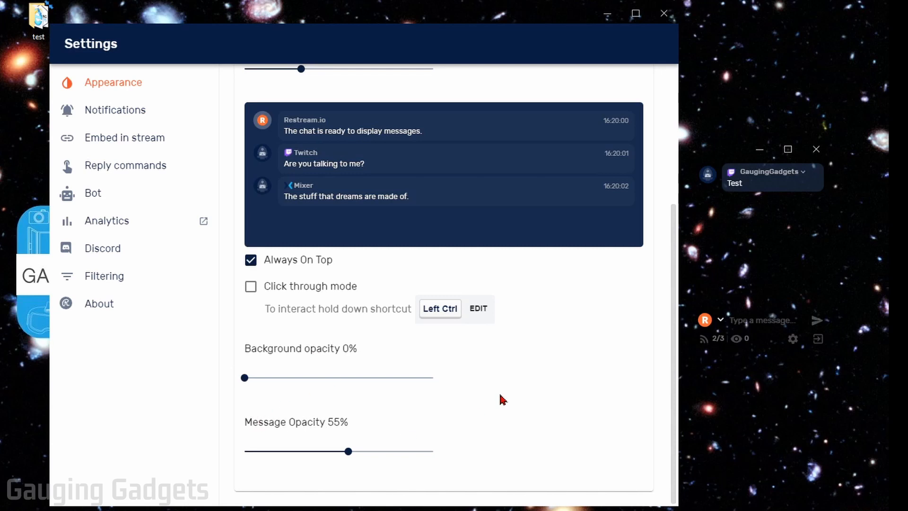
pyautogui.moveTo(313, 292)
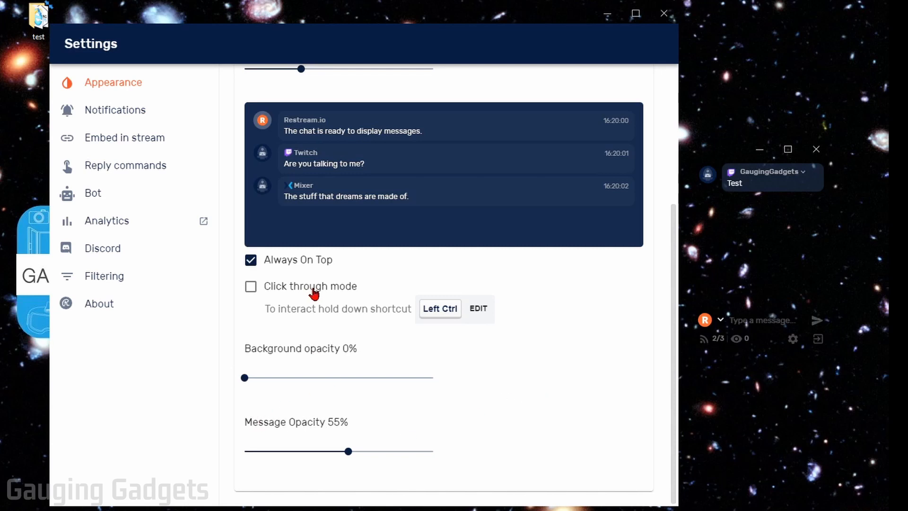
pyautogui.moveTo(771, 255)
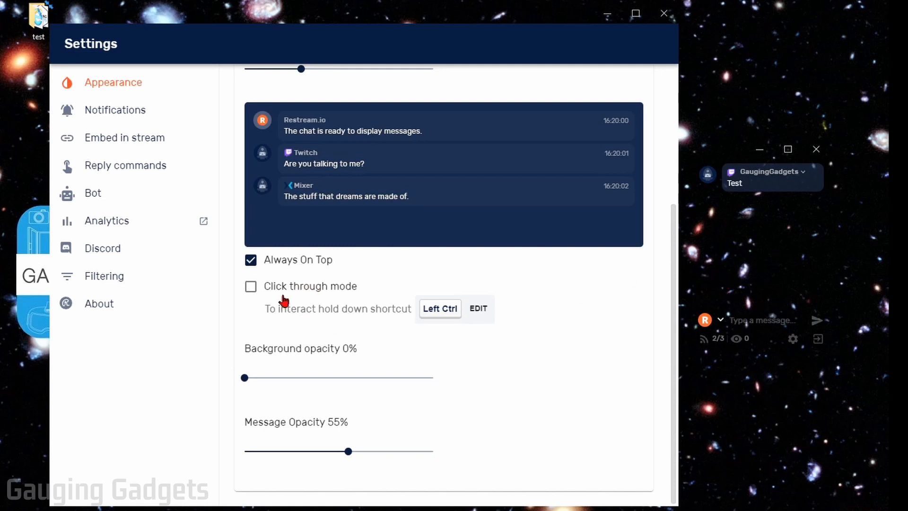
pyautogui.moveTo(474, 335)
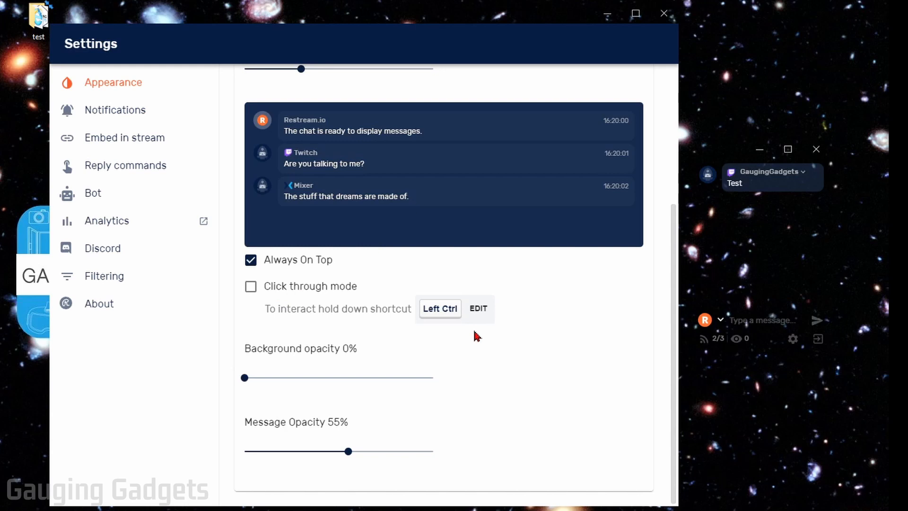
# - Return to the top of Settings and minimize the settings window
pyautogui.scroll(3)
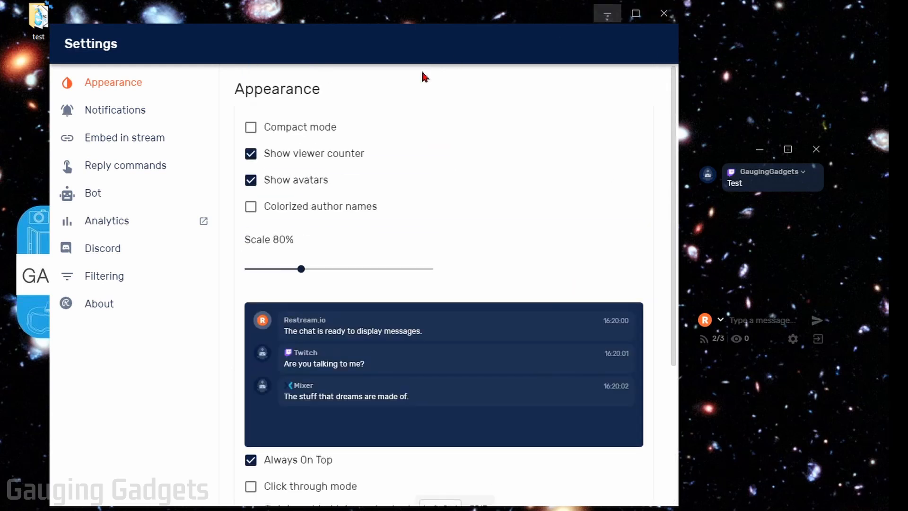
pyautogui.moveTo(837, 229)
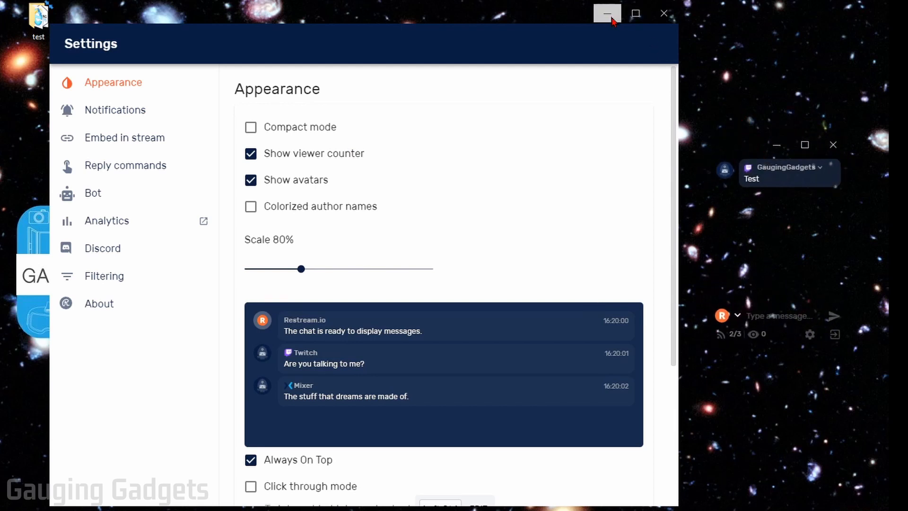
pyautogui.click(606, 13)
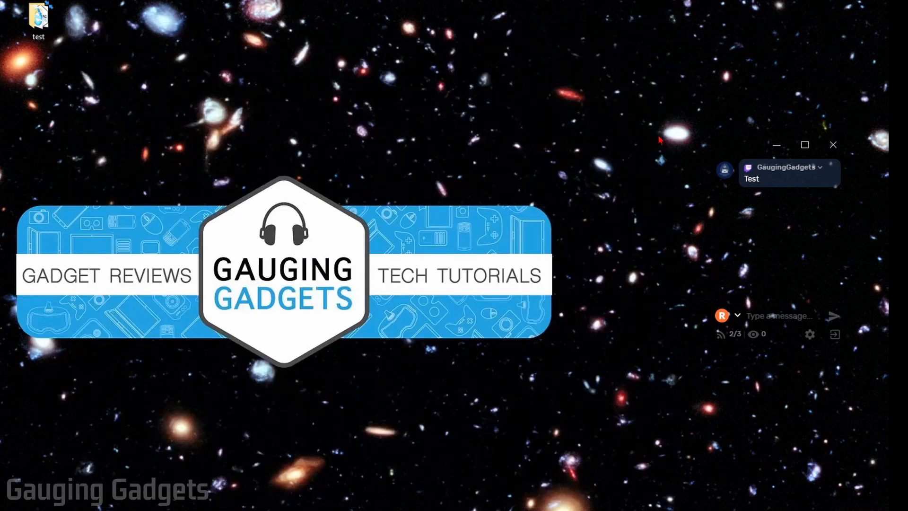